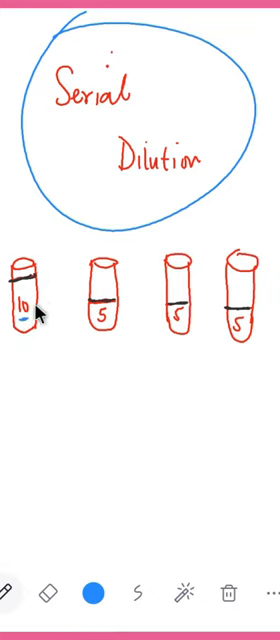
Write 'ml' in blue beneath the first and second test tubes
type("ml")
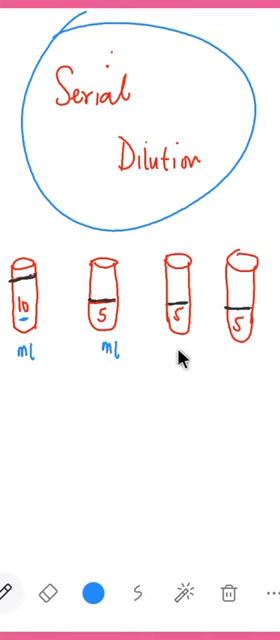
type("mL")
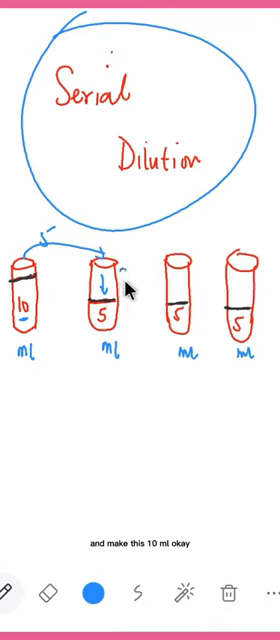
Draw the blue 5 ml arrow into tube three and mark 10 volumes
left_click_drag(122, 278, 128, 300)
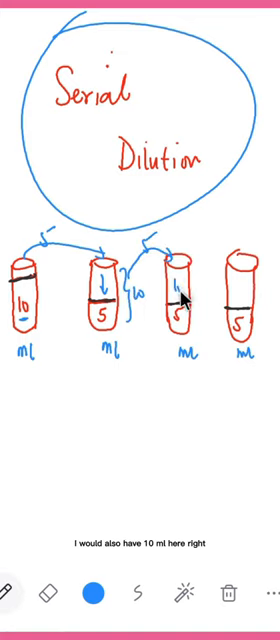
type("10")
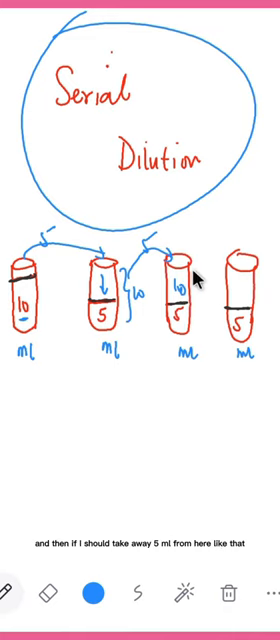